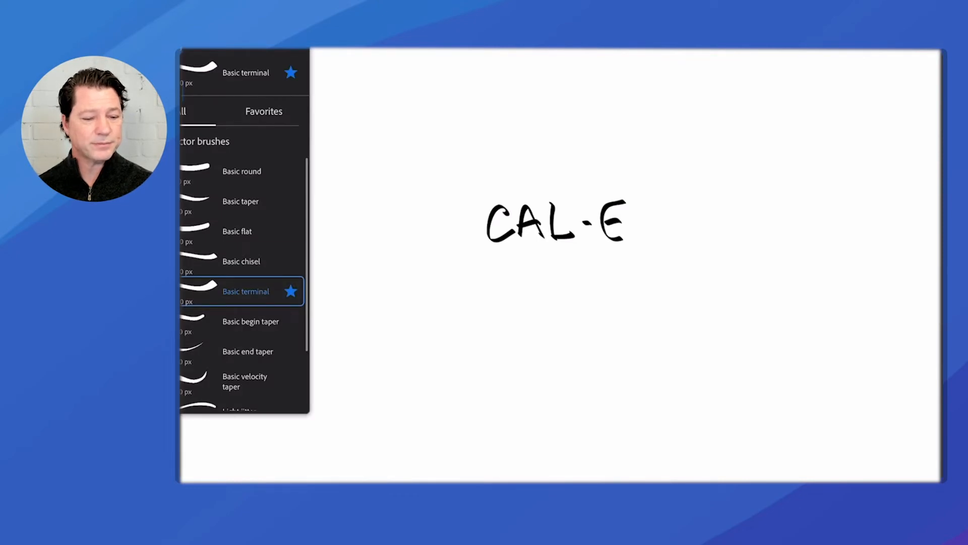
Choose the Basic terminal vector brush for handwriting the notes
{"action": "left_click", "coordinate": [241, 261]}
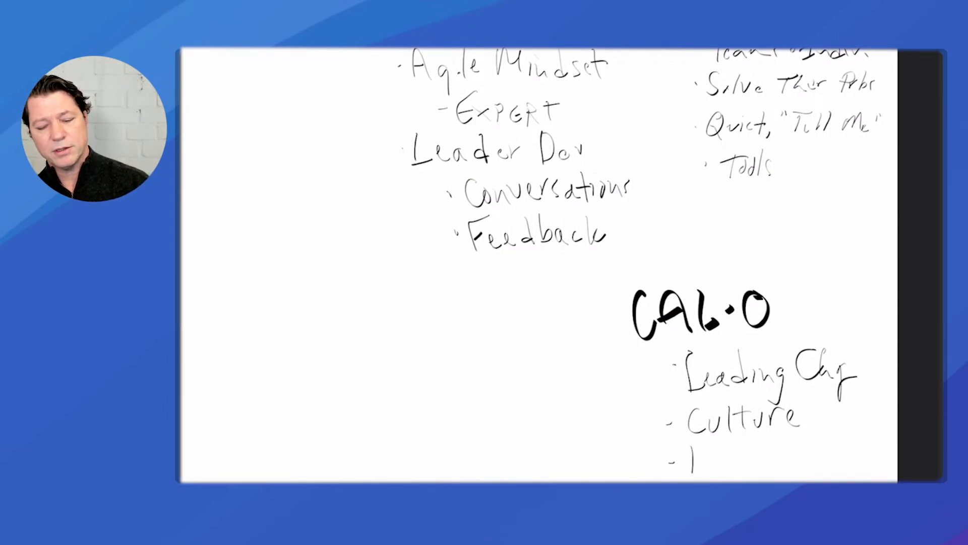
Write 'Biz Goals' as the third bullet under CAL-O
{"action": "type", "text": "Biz Goals"}
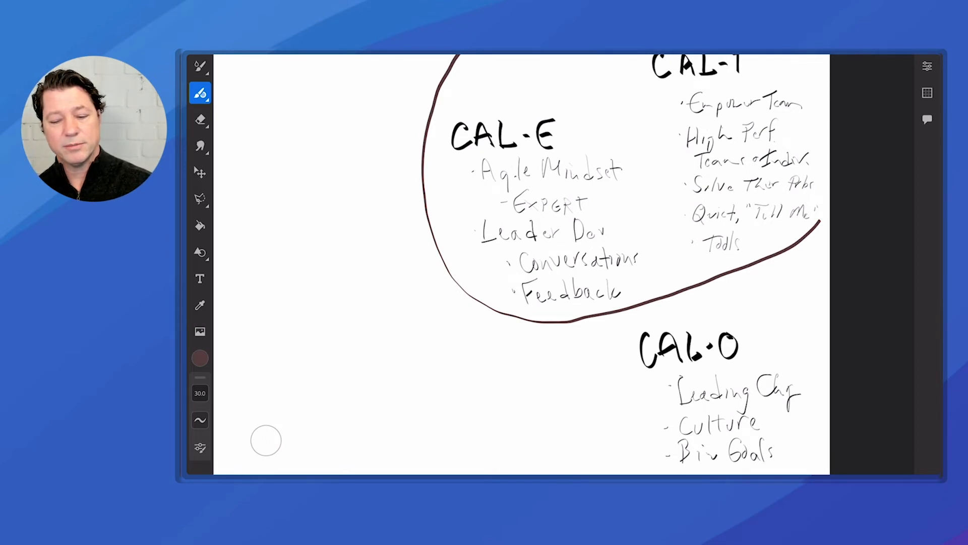
{"action": "left_click_drag", "start_coordinate": [614, 151], "coordinate": [817, 368]}
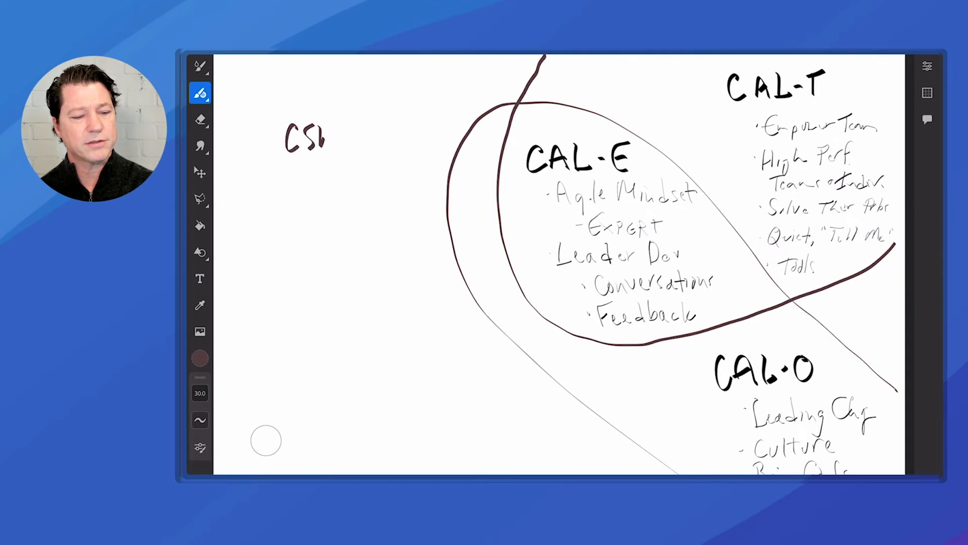
Handwrite the 'M' of CSM in the new role list left of CAL-E
{"action": "type", "text": "M"}
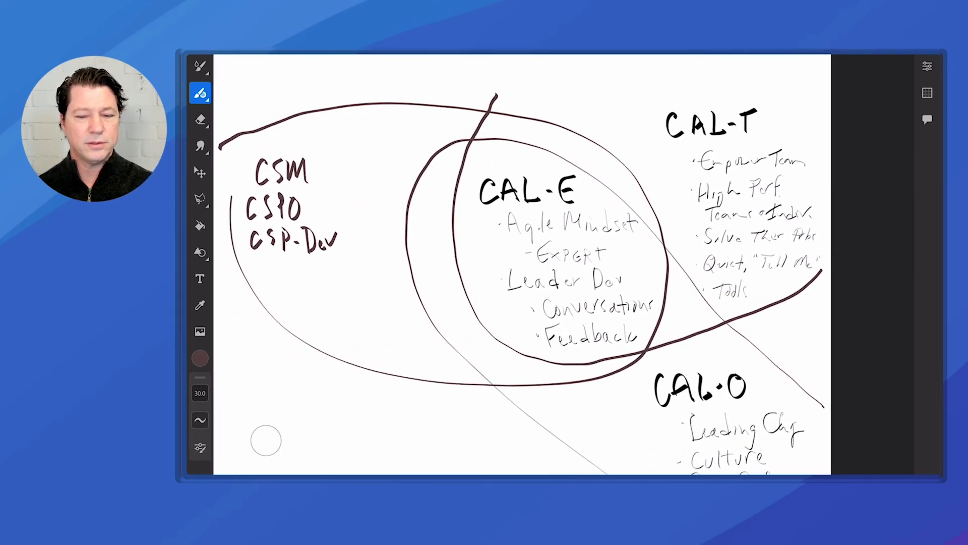
Tap the vector brush tool in the left toolbar to show the brush list
{"action": "left_click", "coordinate": [199, 93]}
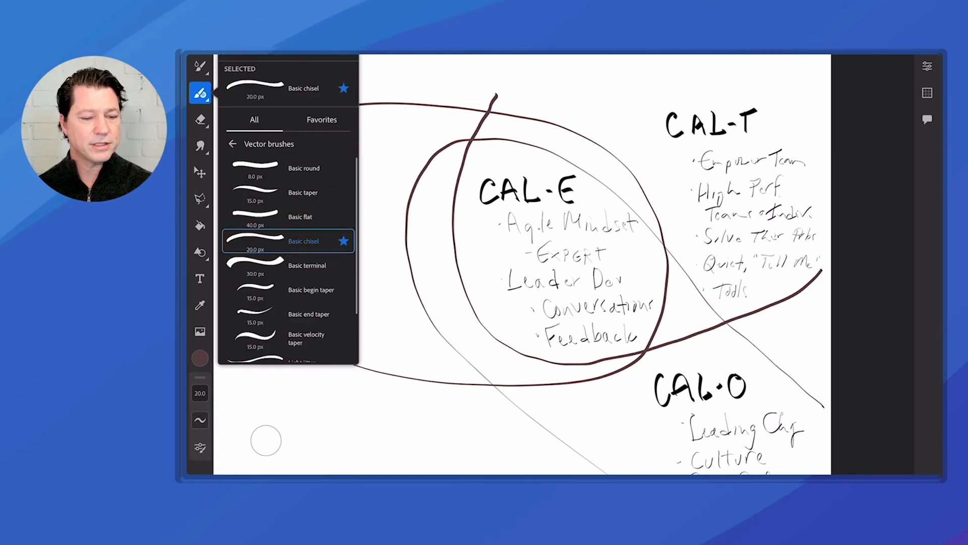